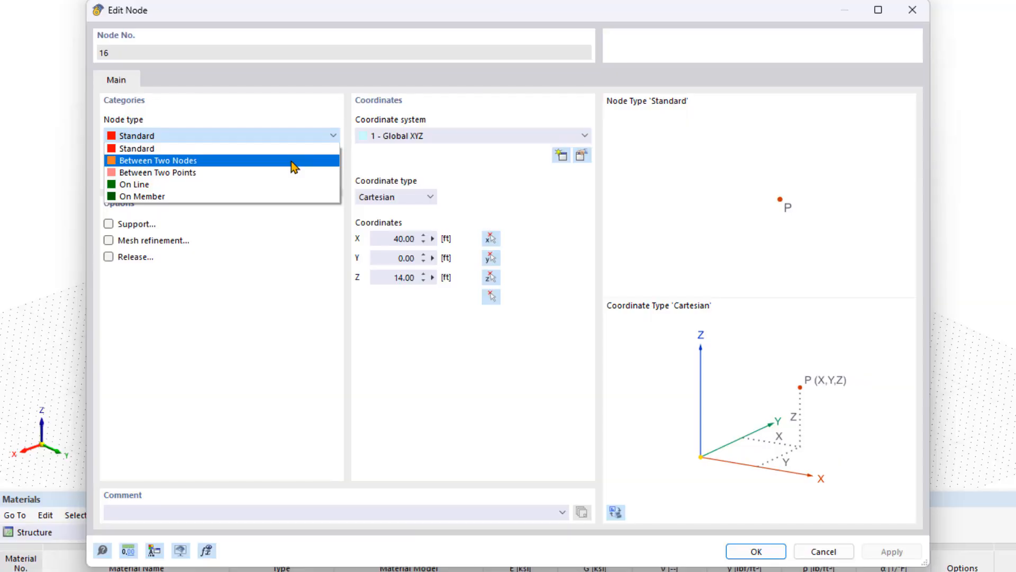
pyautogui.moveTo(277, 184)
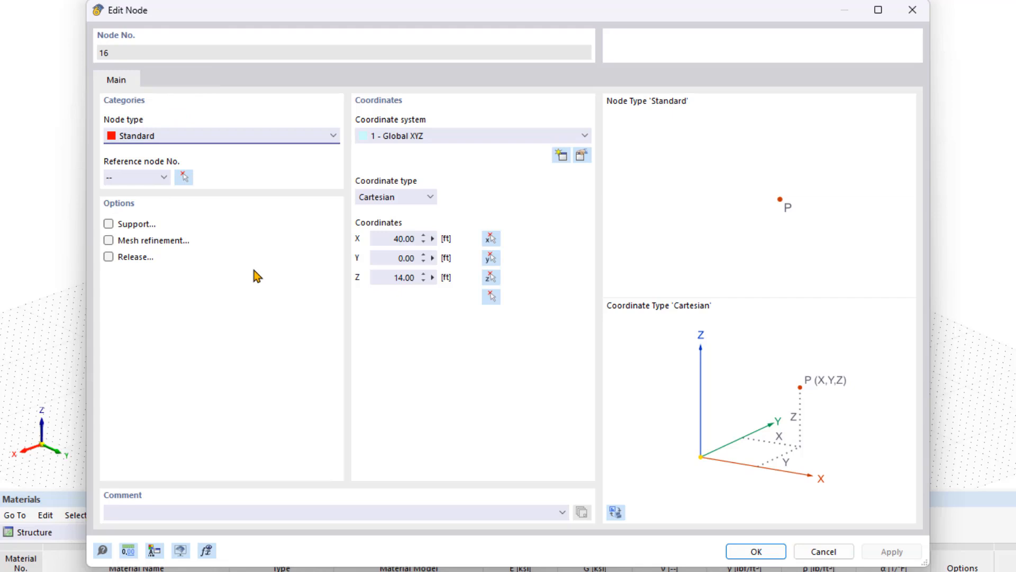
pyautogui.moveTo(161, 235)
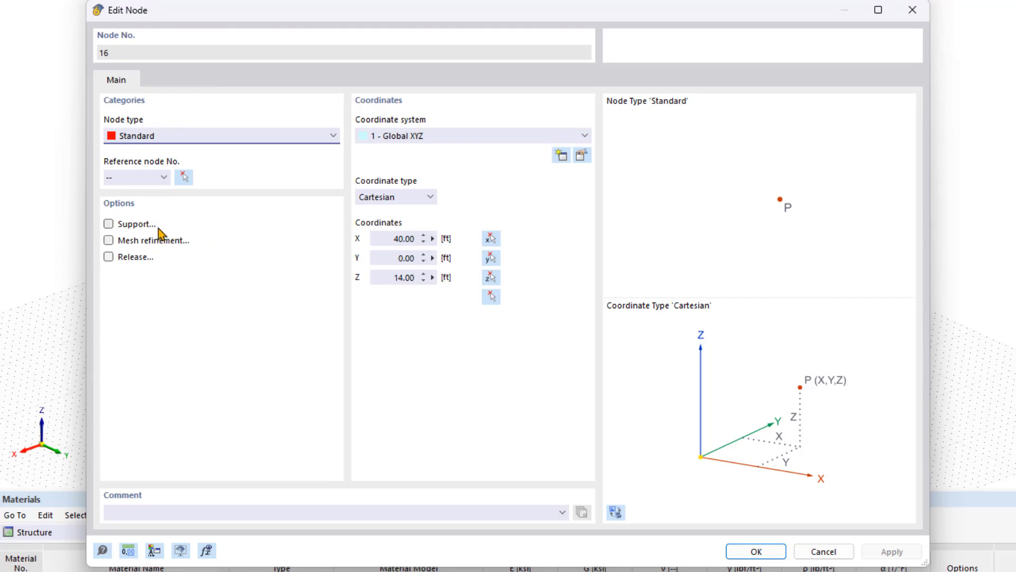
pyautogui.moveTo(248, 251)
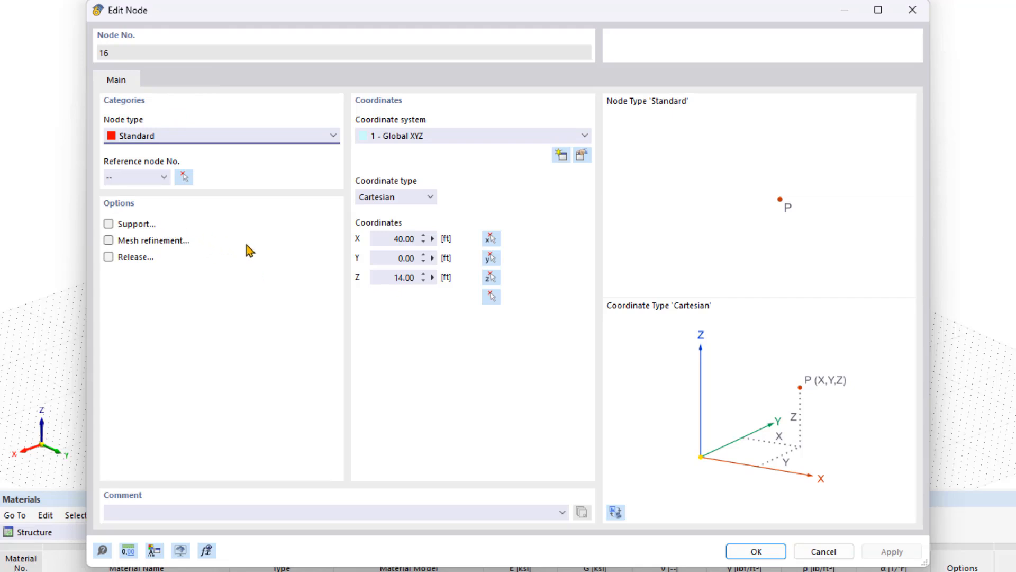
# - Enable mesh refinement on standard node 16 at (40, 0, 14) ft
pyautogui.click(179, 79)
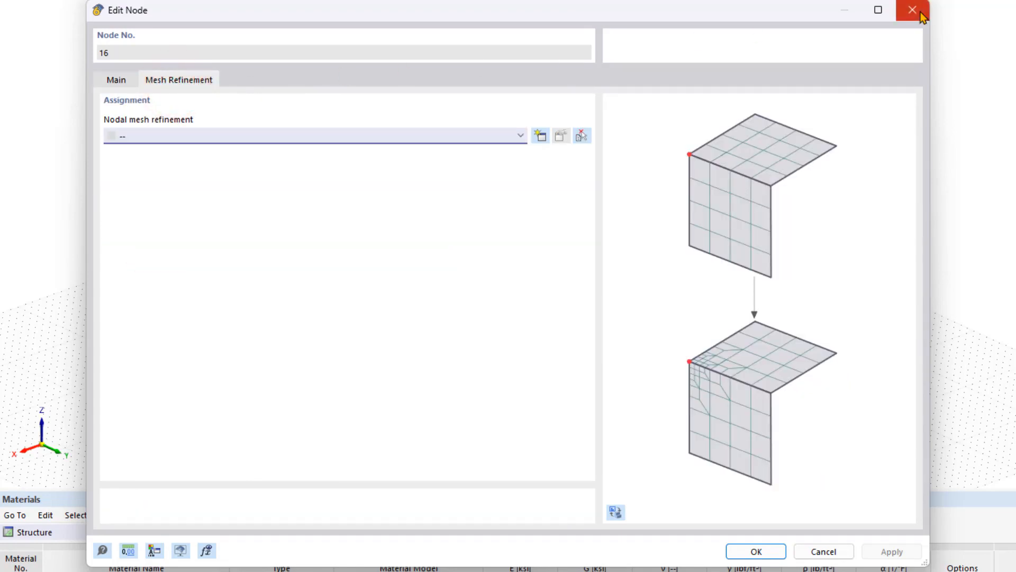
# - Close the node editor and choose nodal support type 3 for node 16
pyautogui.click(913, 11)
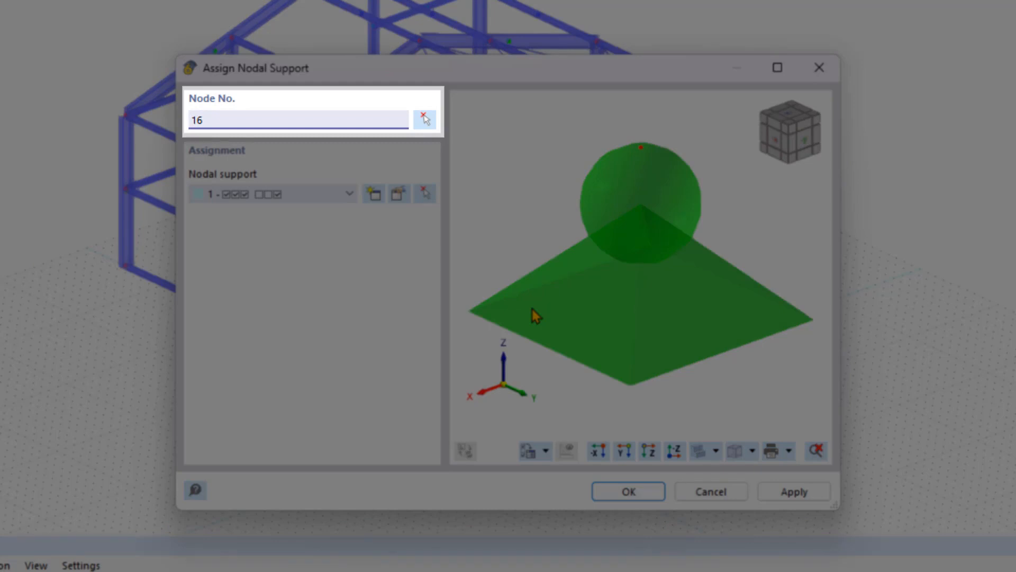
pyautogui.click(295, 119)
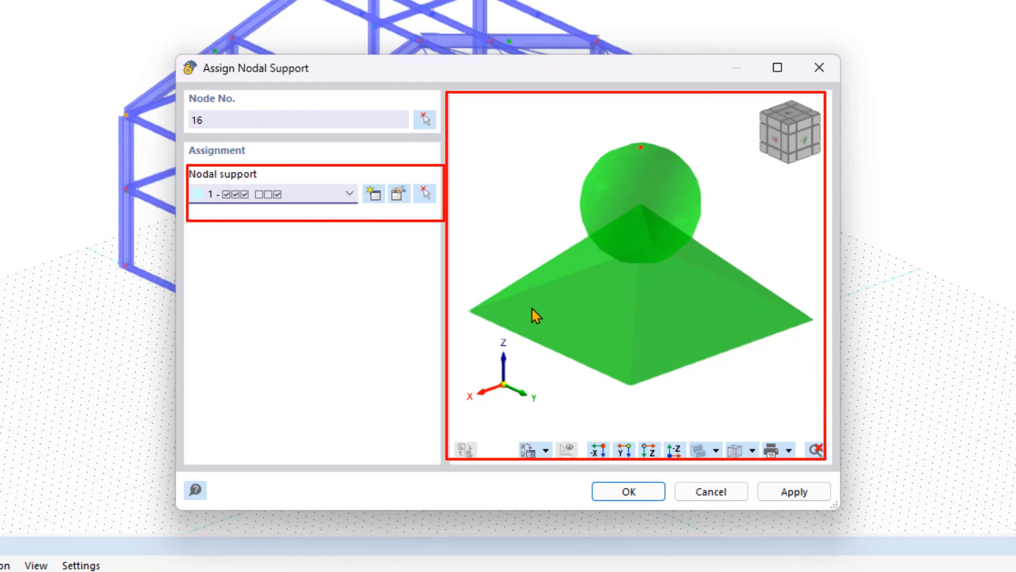
pyautogui.moveTo(333, 209)
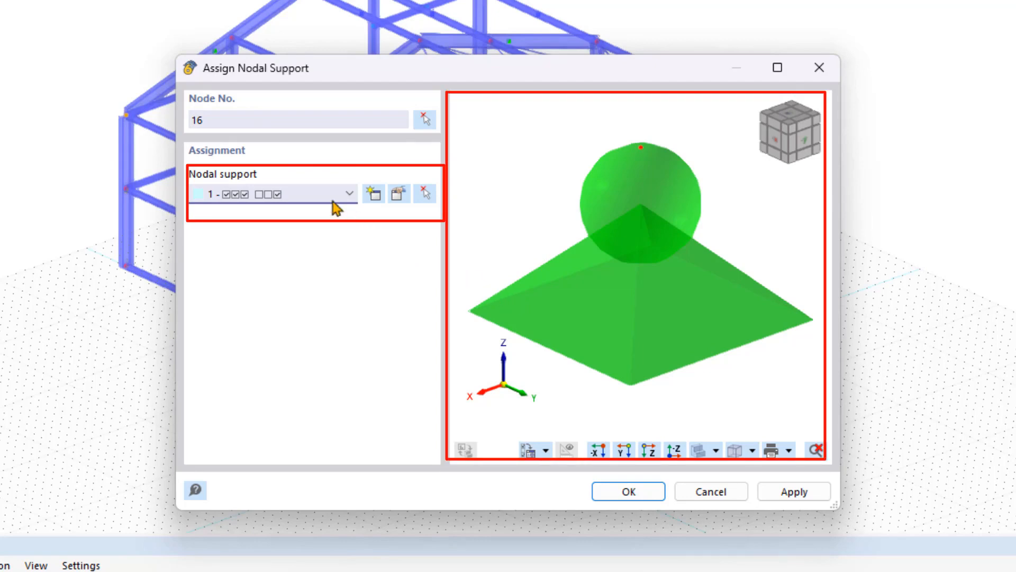
pyautogui.click(265, 194)
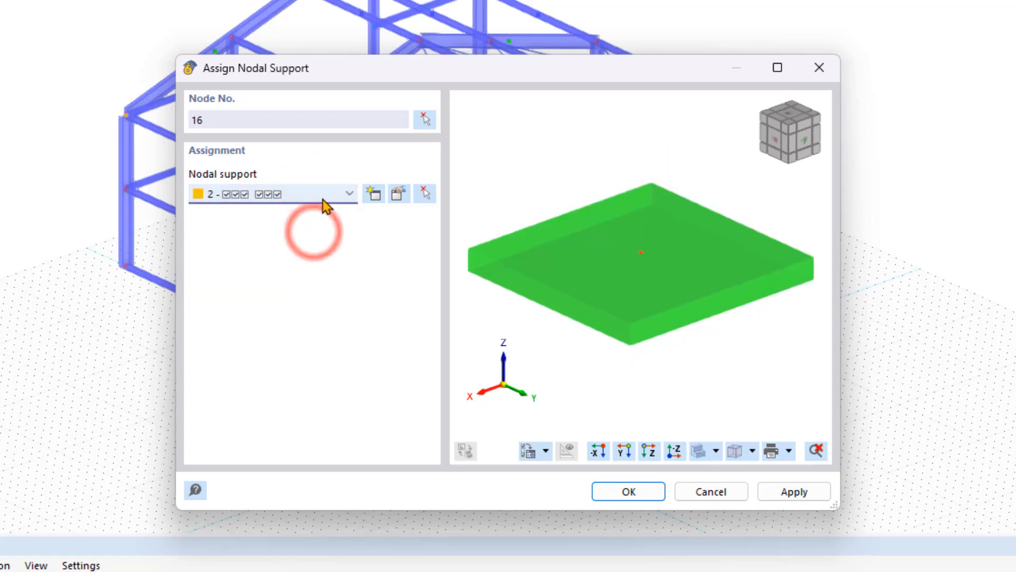
pyautogui.click(272, 194)
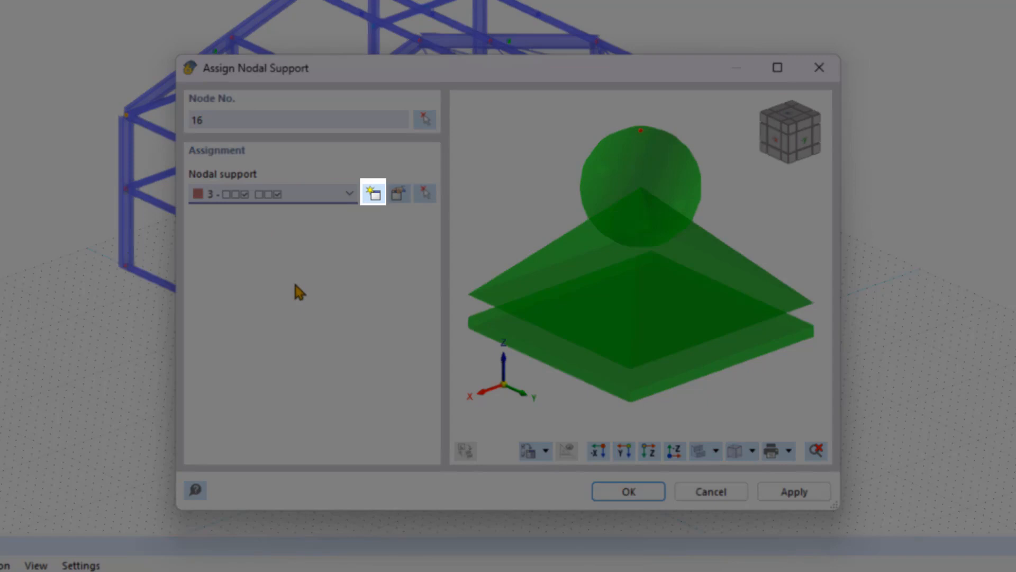
pyautogui.moveTo(361, 277)
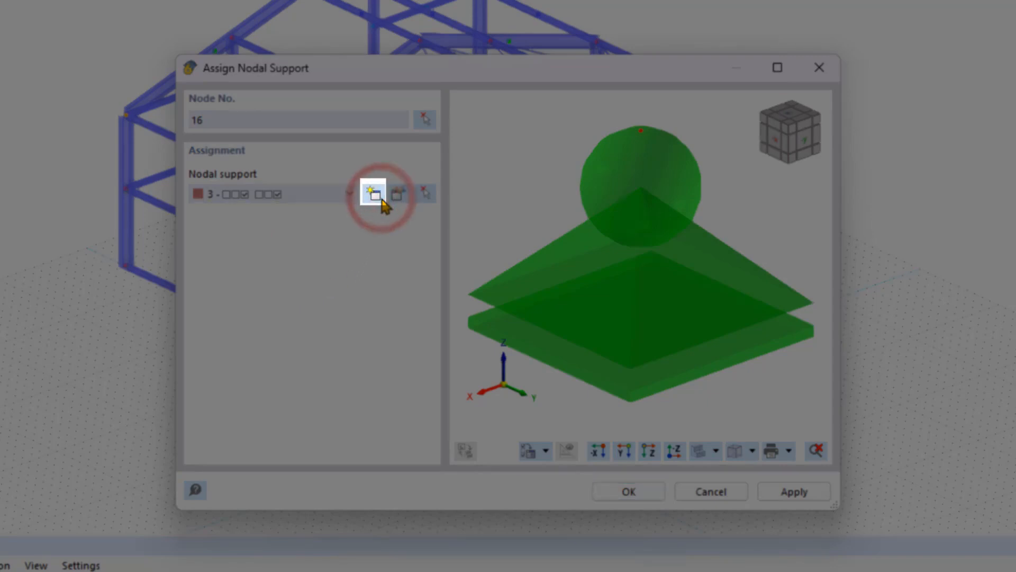
pyautogui.click(372, 193)
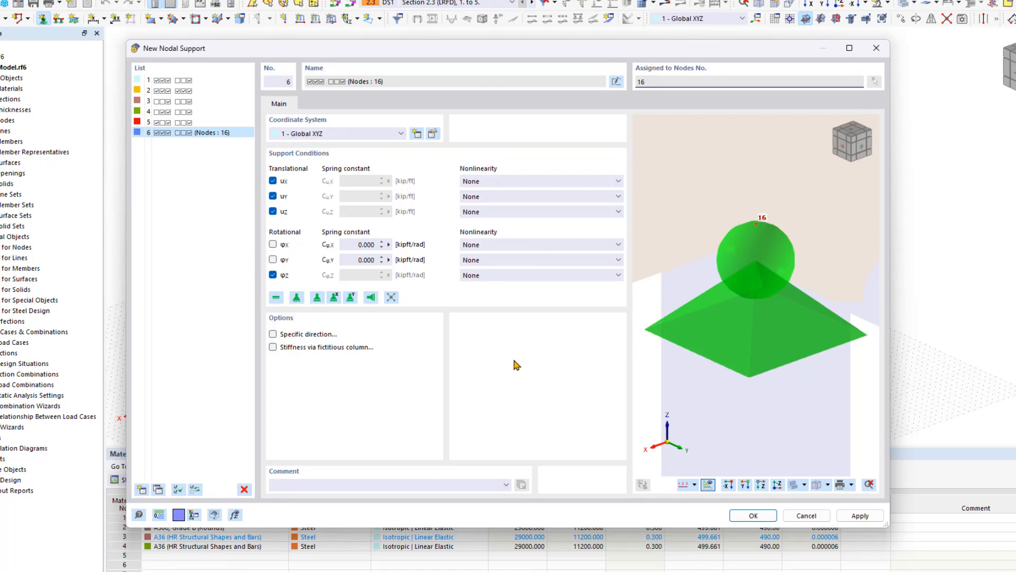
pyautogui.click(617, 212)
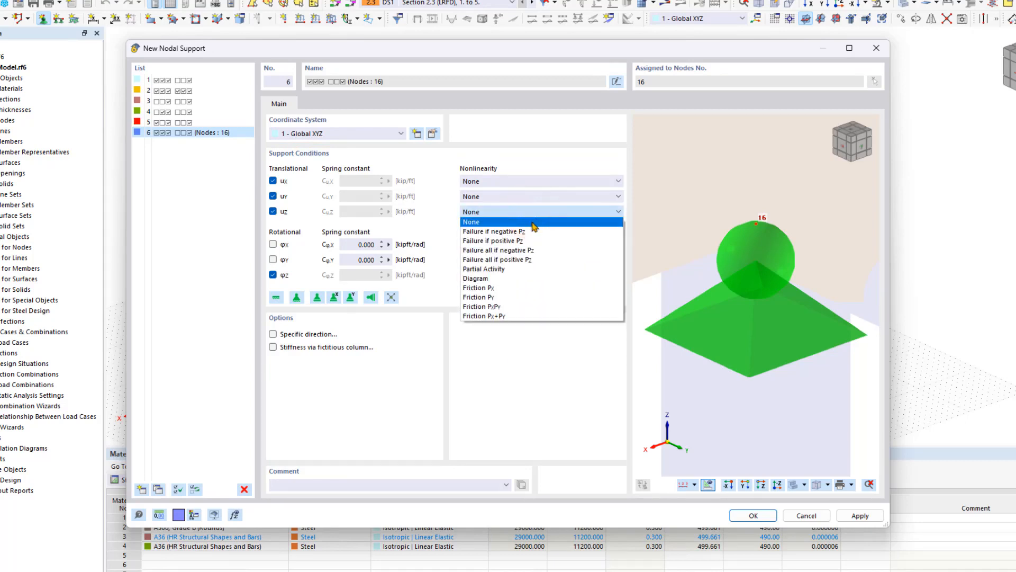
pyautogui.click(493, 232)
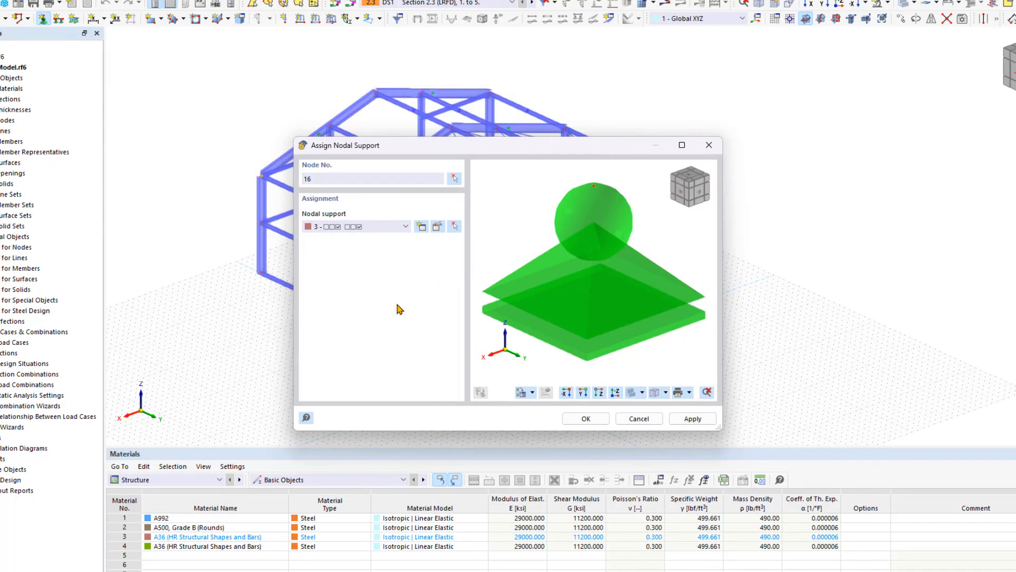
# - Assign hinged support 1 to all column base nodes of the frame
pyautogui.click(356, 227)
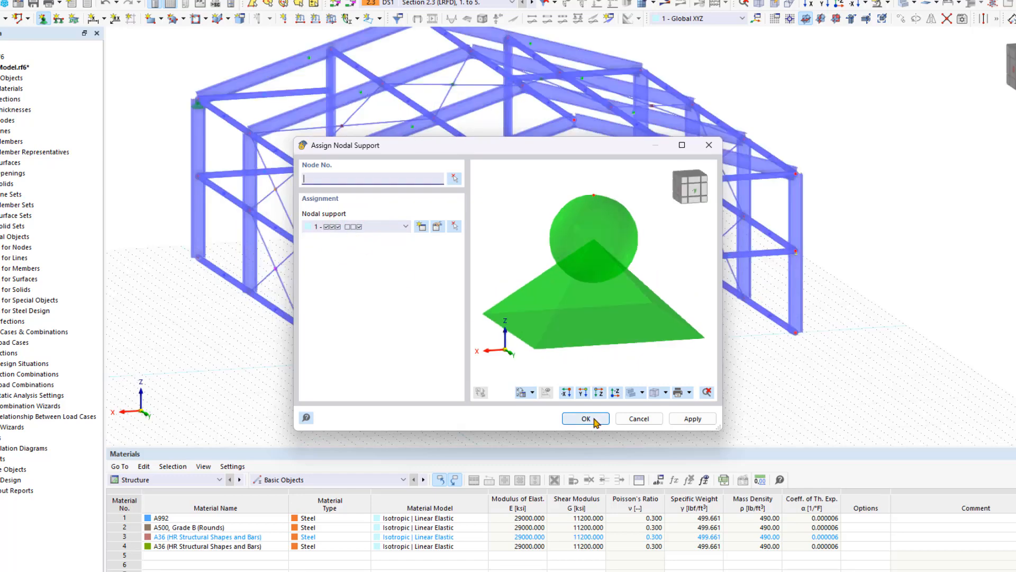
pyautogui.click(584, 418)
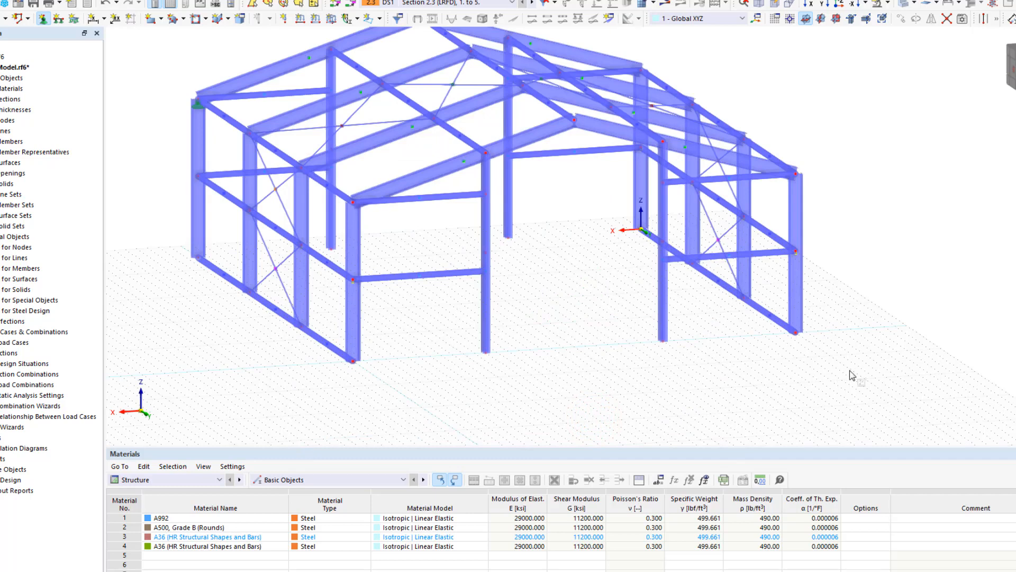
pyautogui.moveTo(888, 288)
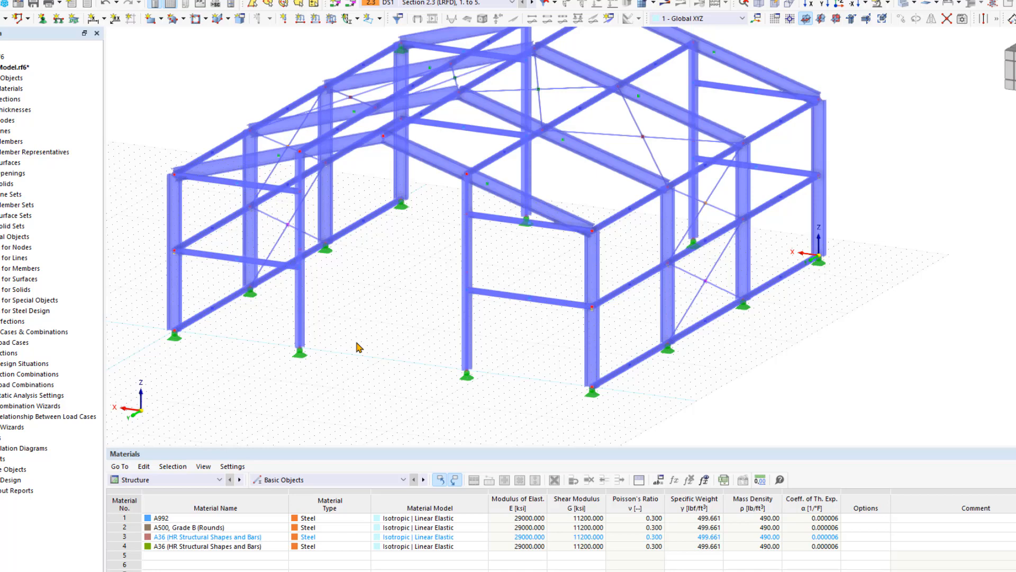
pyautogui.rightClick(295, 350)
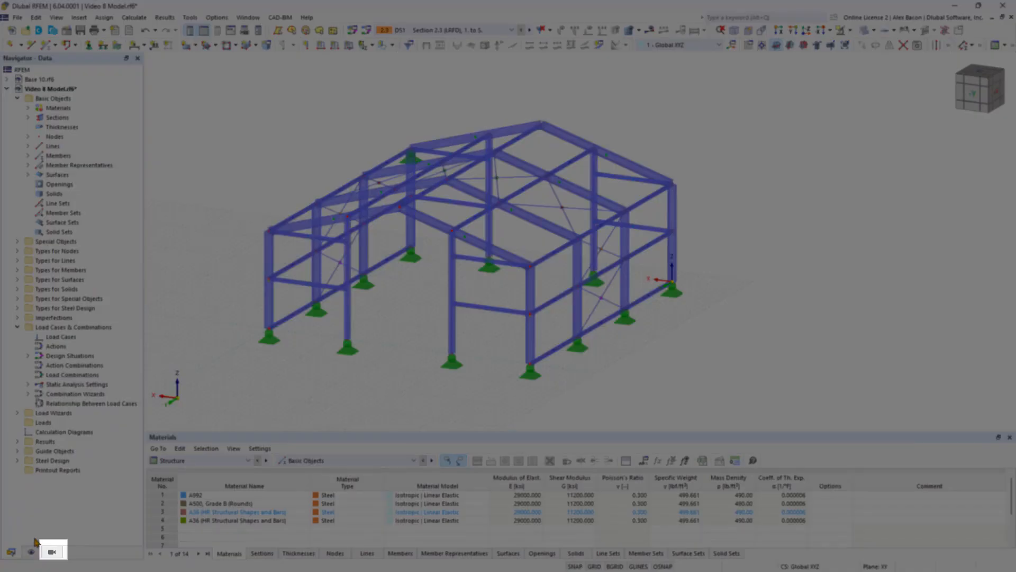
# - Activate Visibilities showing only the ROUND 0.750 bracing members
pyautogui.click(53, 551)
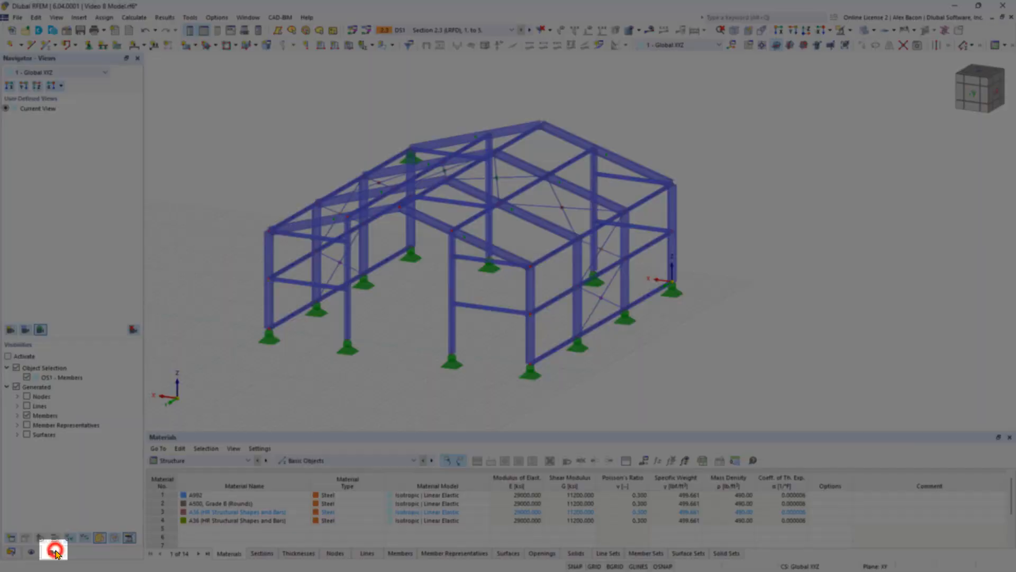
pyautogui.click(53, 550)
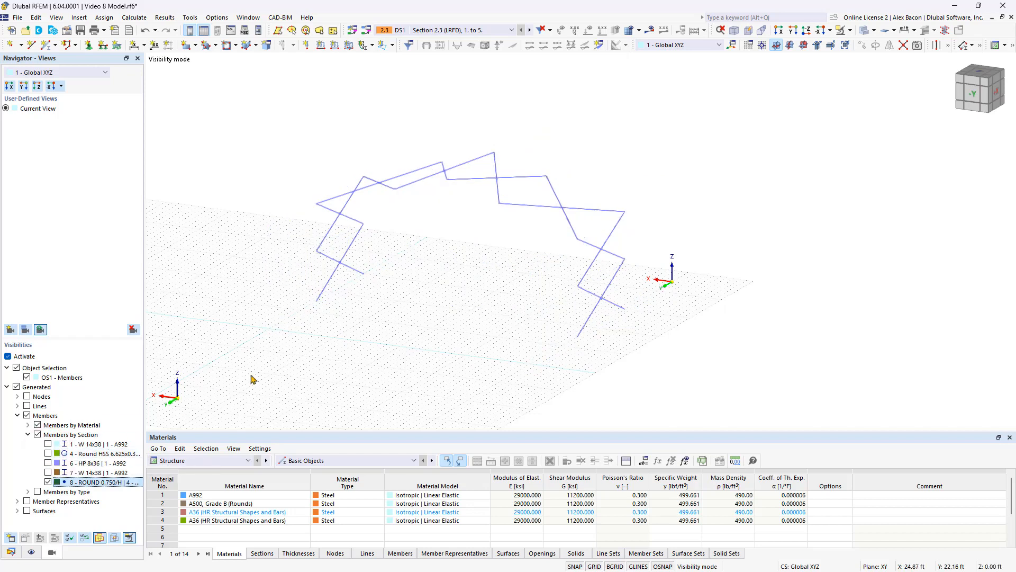
# - Show hidden objects in background, then deactivate Visibilities to restore the full frame
pyautogui.rightClick(455, 286)
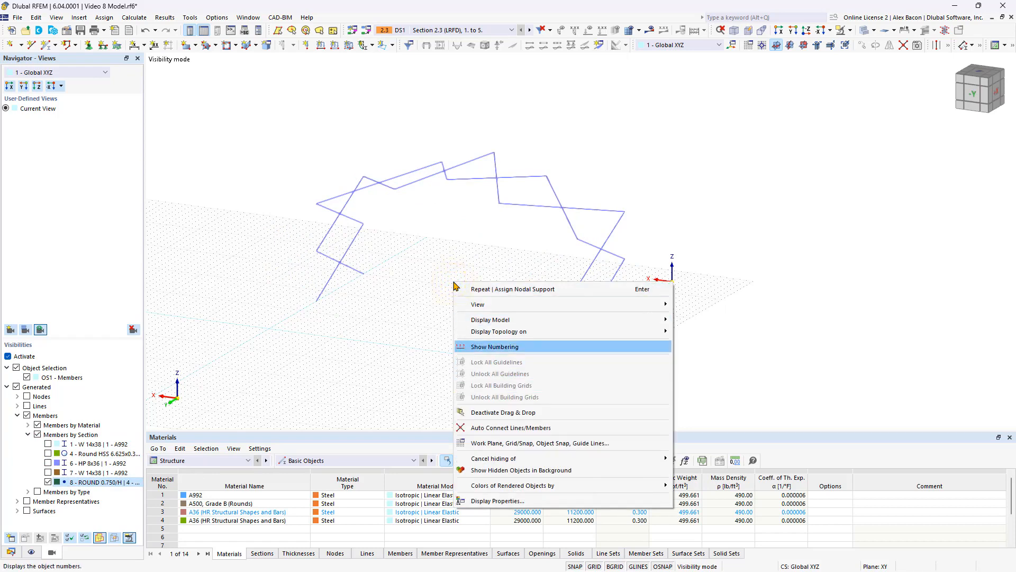
pyautogui.moveTo(522, 470)
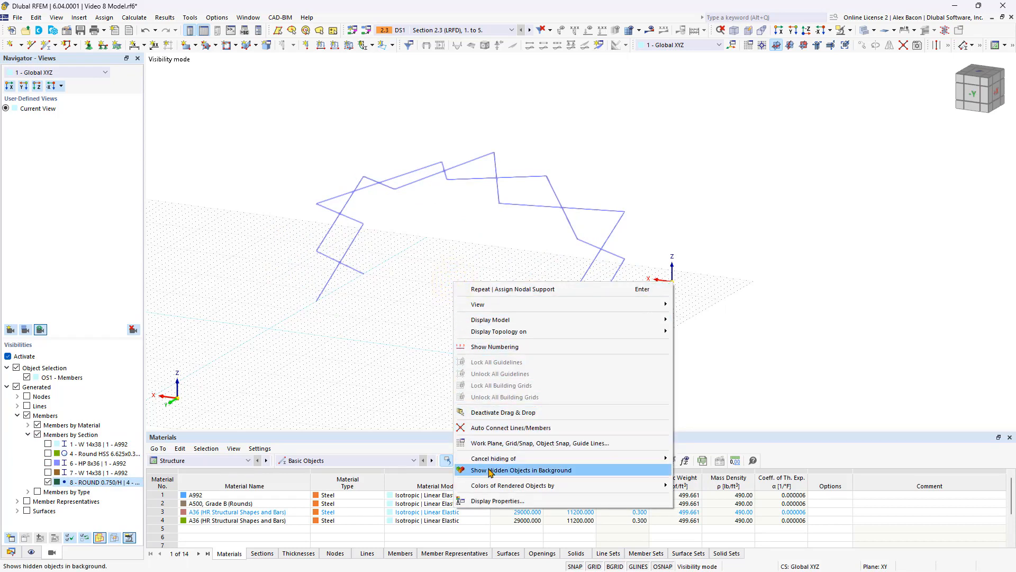
pyautogui.click(525, 470)
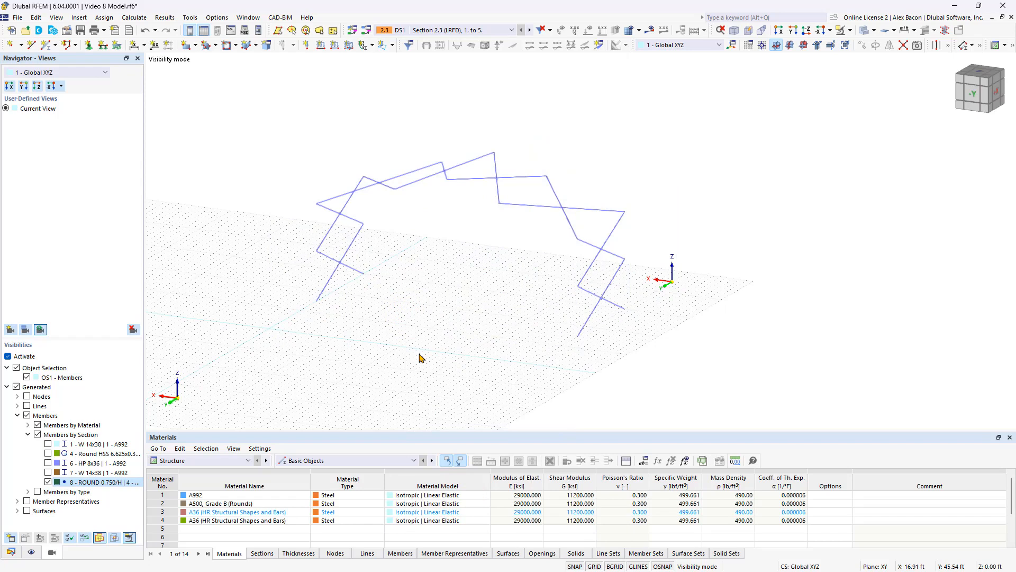
pyautogui.moveTo(697, 126)
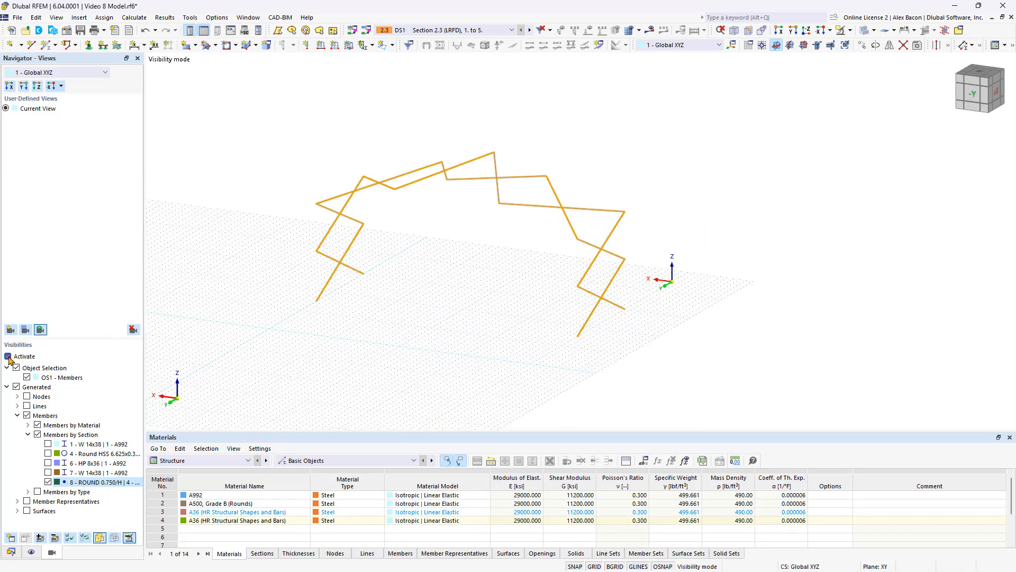
pyautogui.click(7, 356)
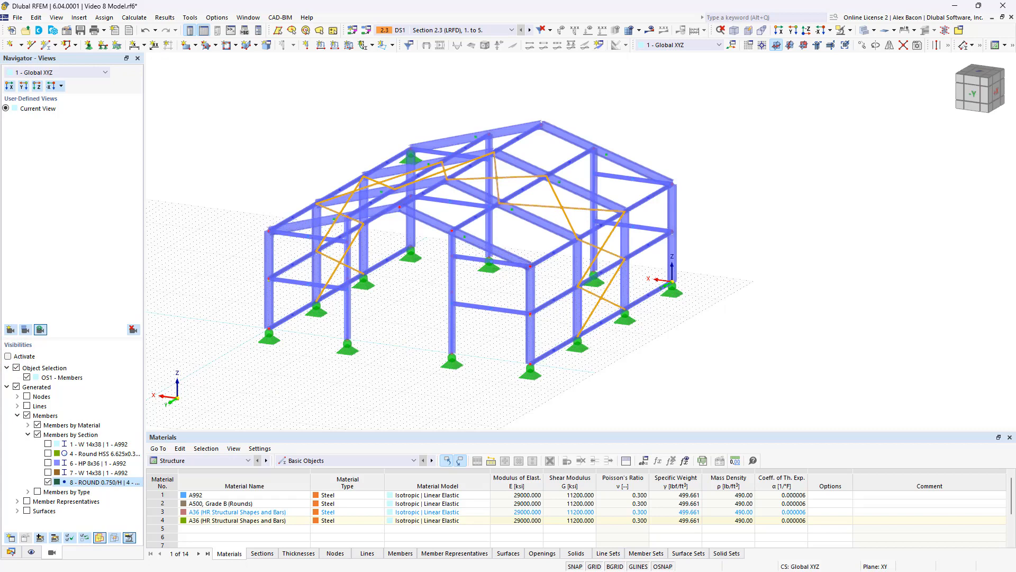
pyautogui.moveTo(235, 354)
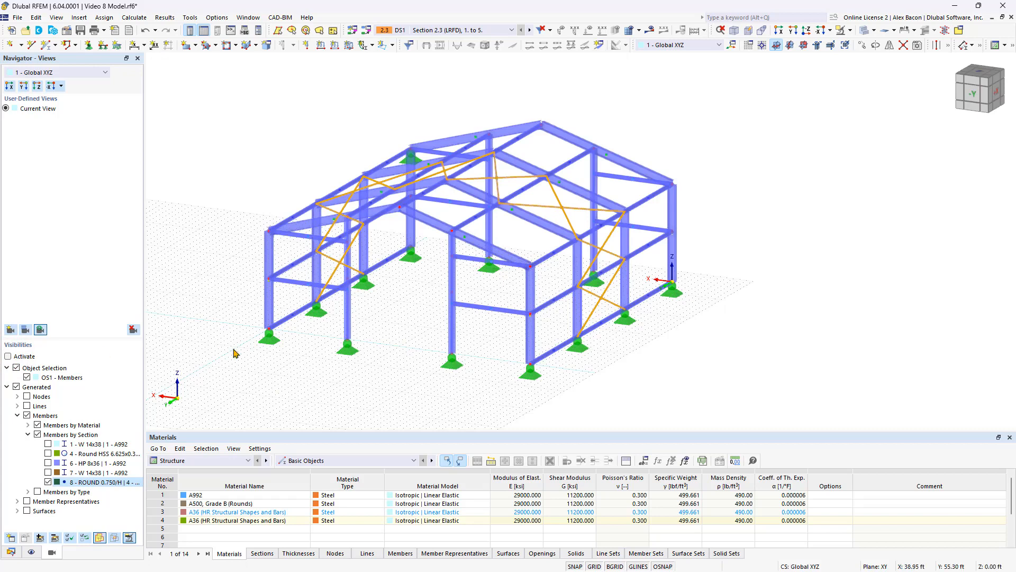